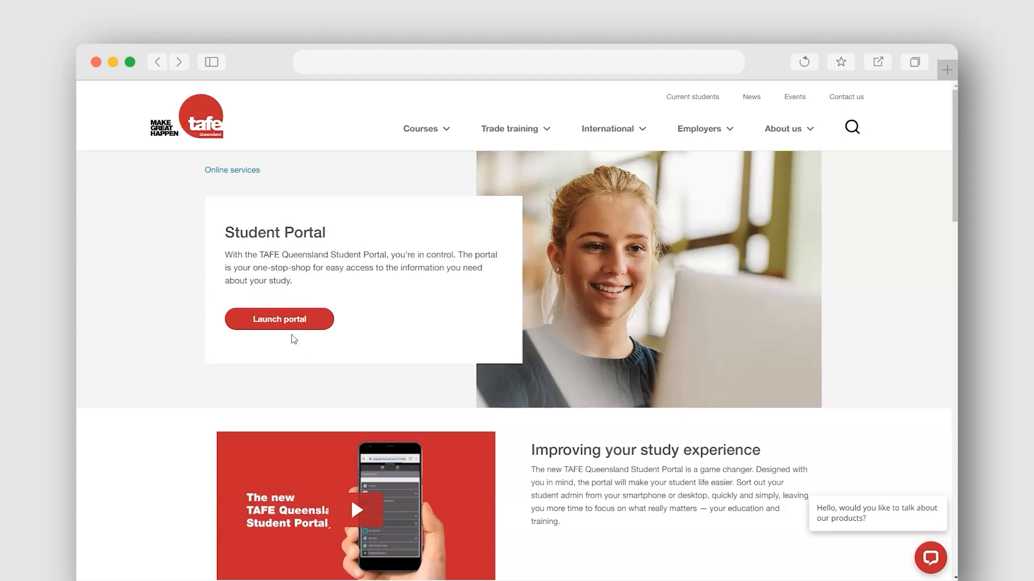
Launch the Student Portal dashboard from the information page
left_click(278, 319)
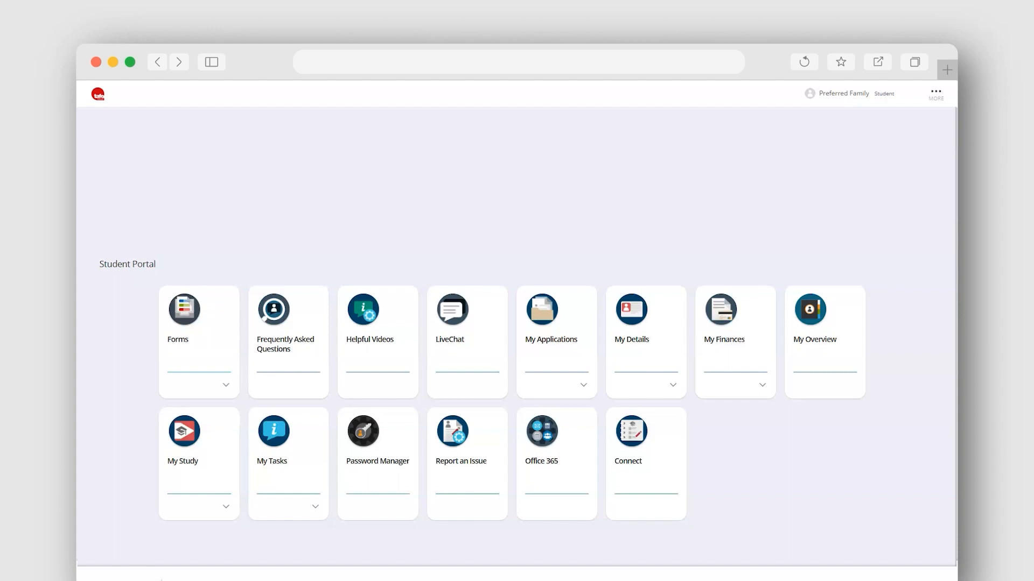
mouse_move(947, 551)
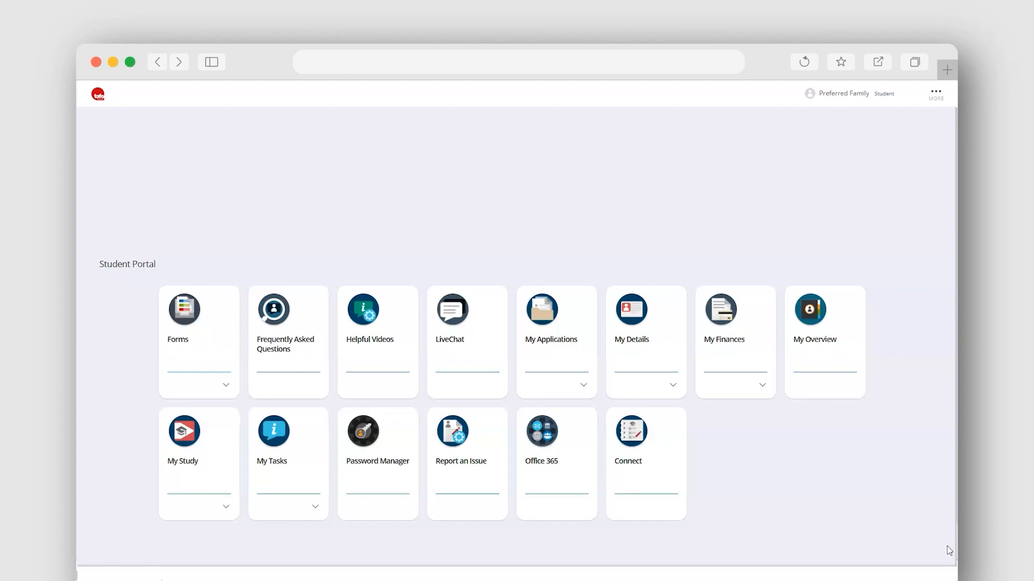
Expand My Details and view the full student details page
left_click(645, 310)
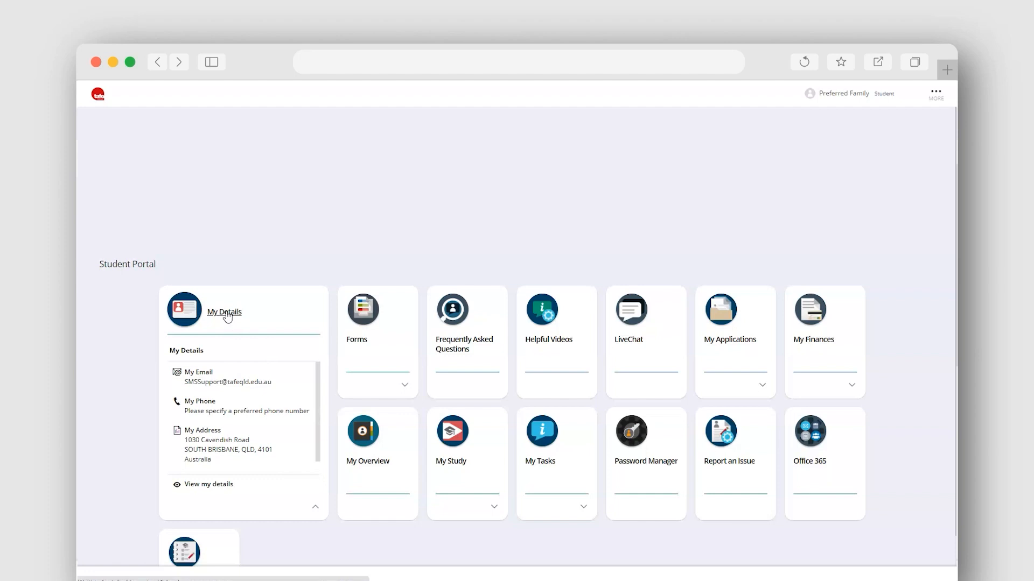
left_click(224, 312)
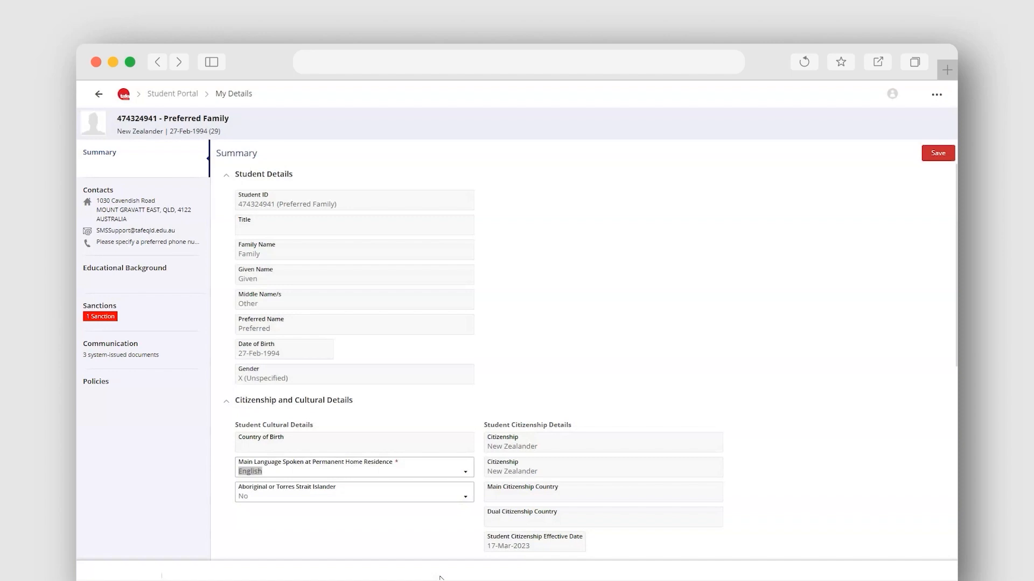
mouse_move(183, 245)
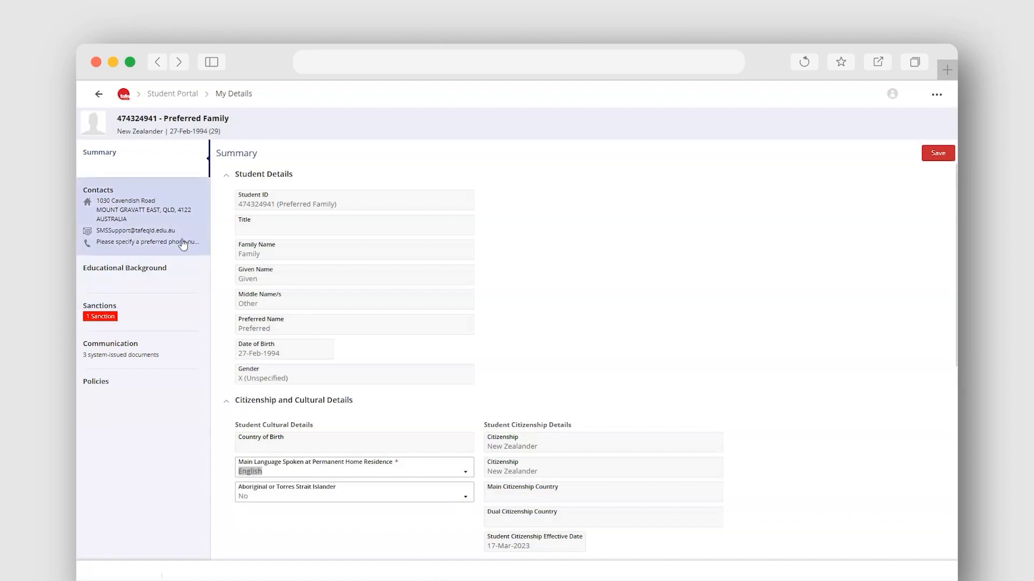
Show the Contacts records and begin editing the Permanent Home address
left_click(98, 190)
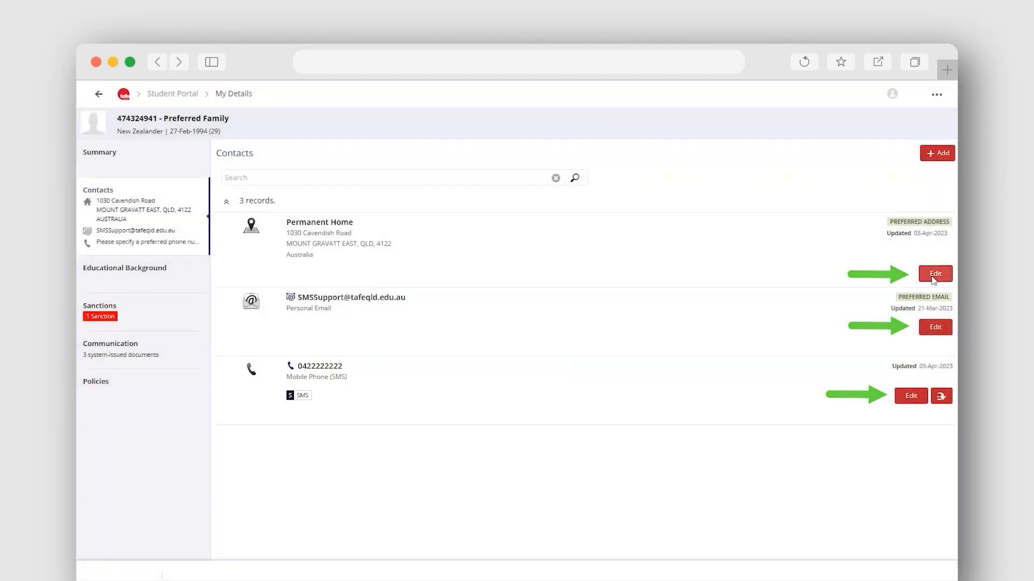
left_click(934, 273)
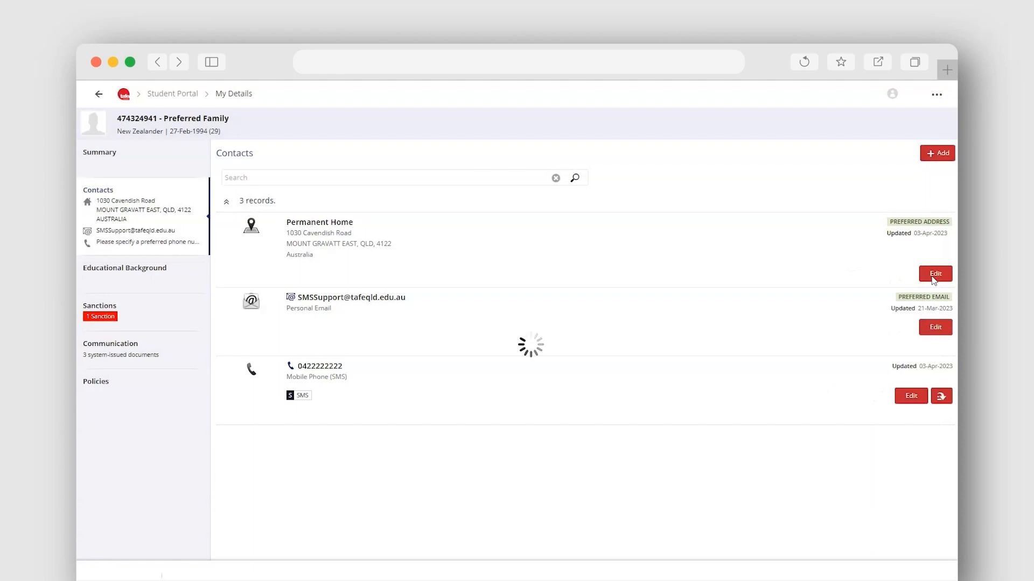
Look up a new home address with country set to New Zealand
left_click(935, 273)
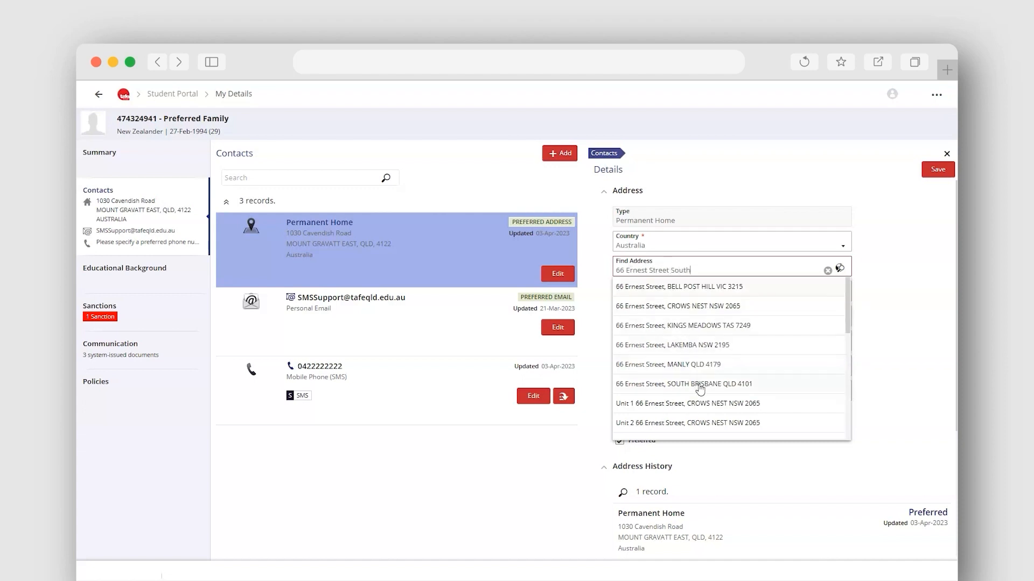
left_click(680, 384)
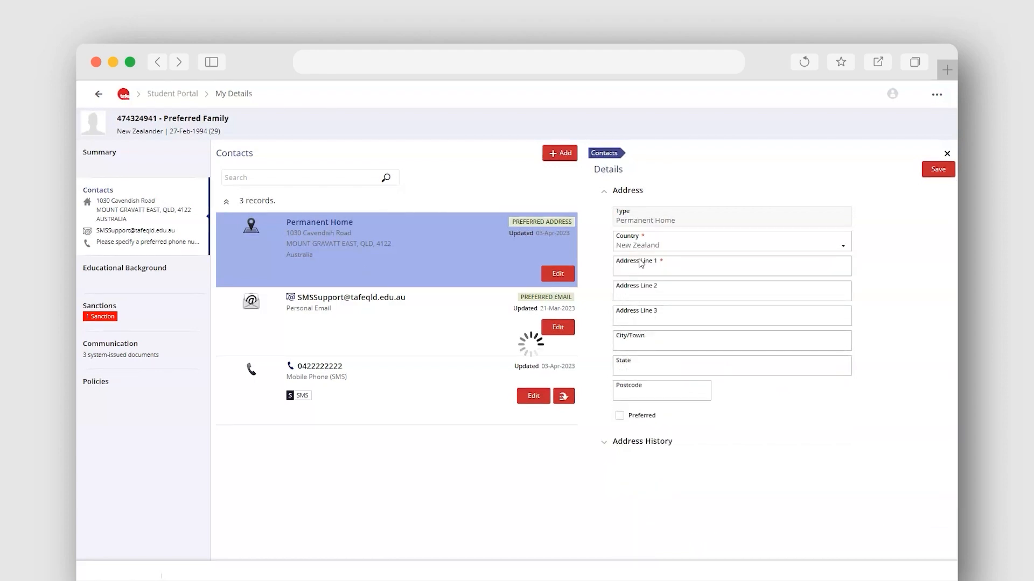
type("88A Hallenstein")
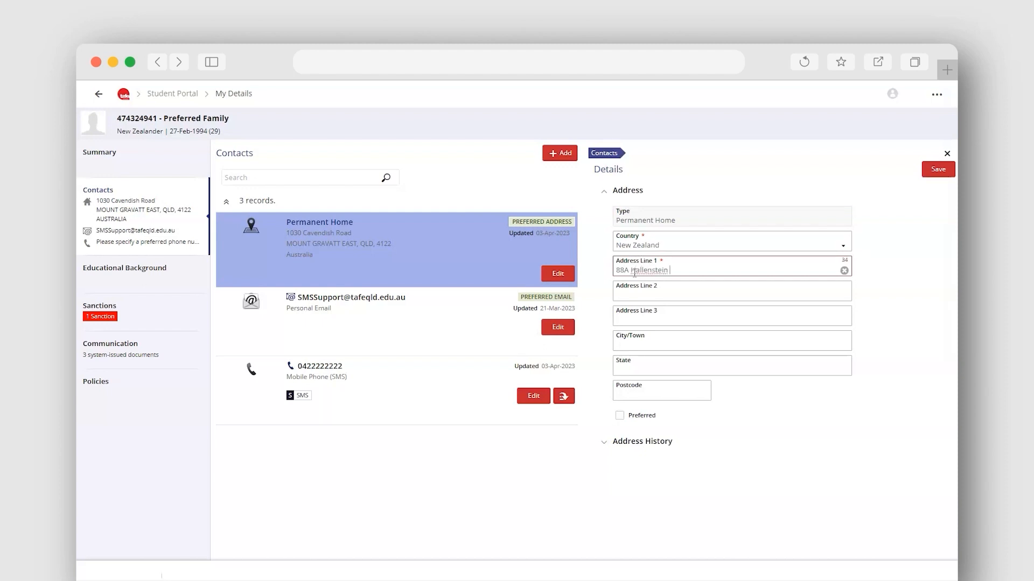
type("Street")
left_click(731, 365)
type("Queen")
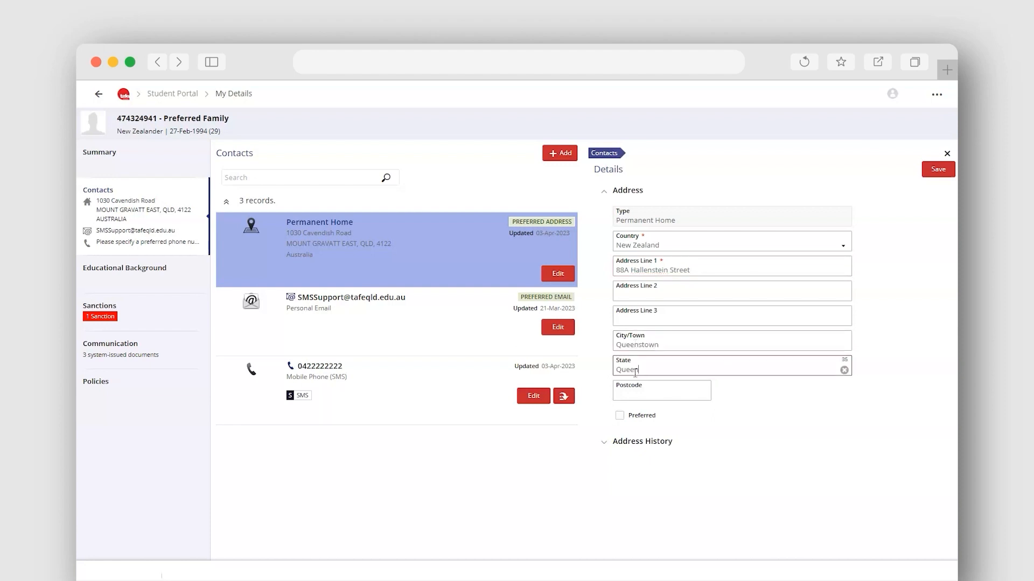
type("stown")
left_click(661, 391)
type("9300")
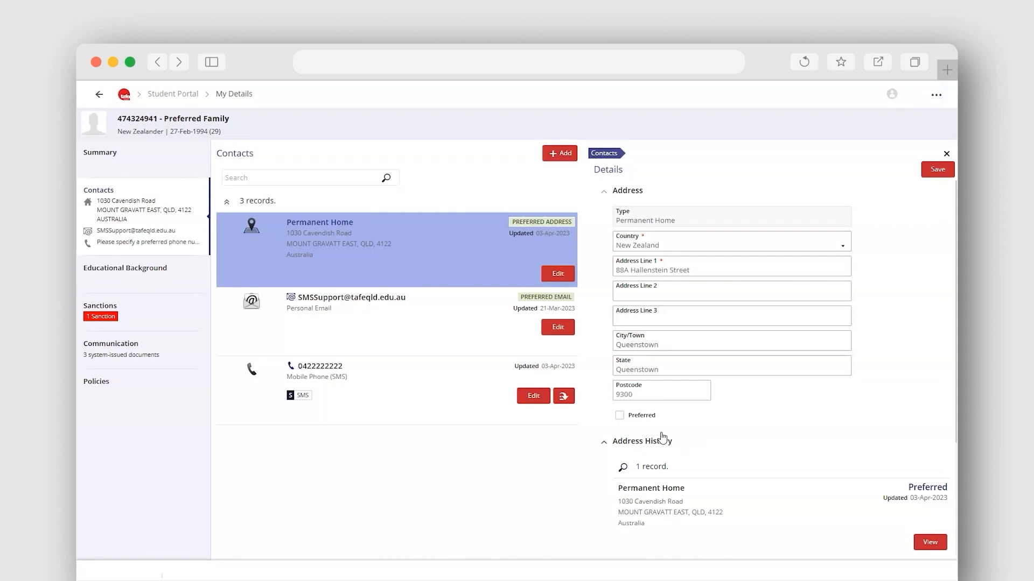
left_click(620, 416)
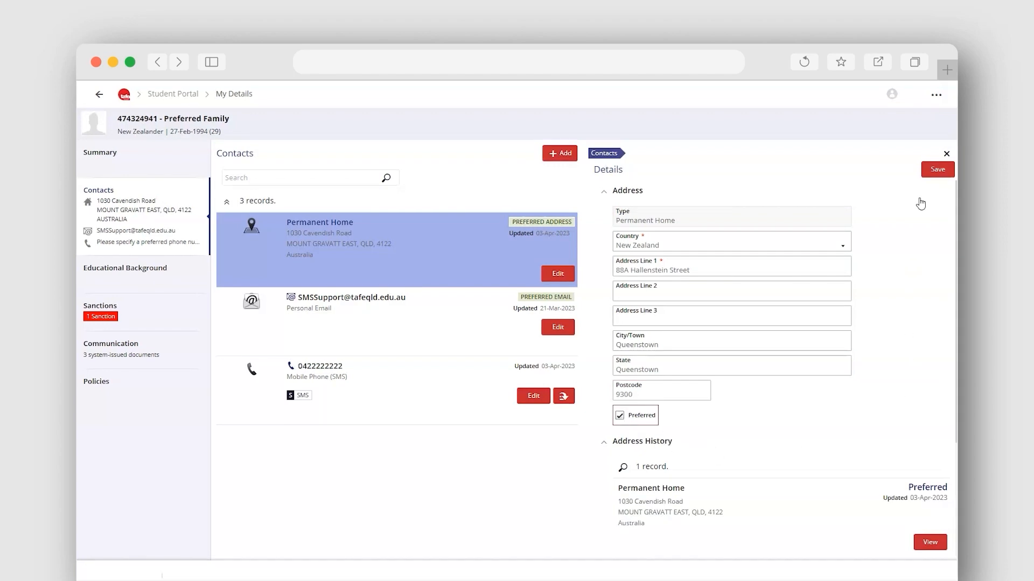
left_click(935, 169)
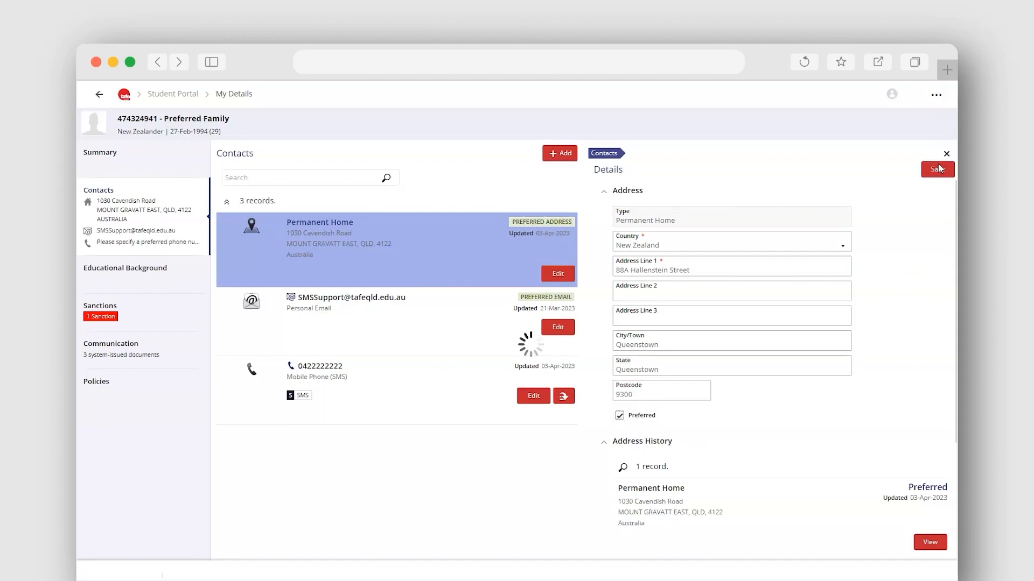
left_click(937, 169)
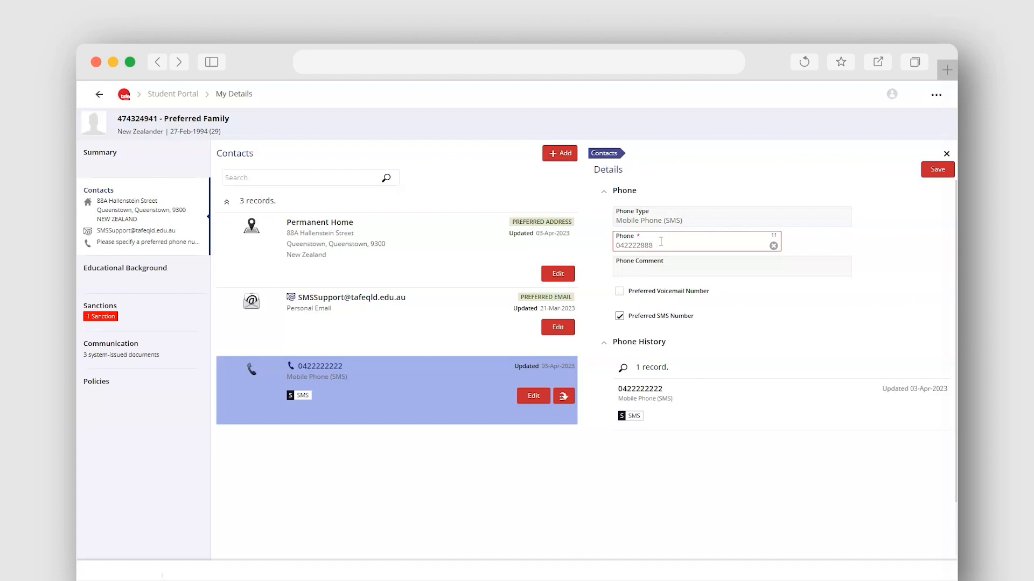
left_click(935, 169)
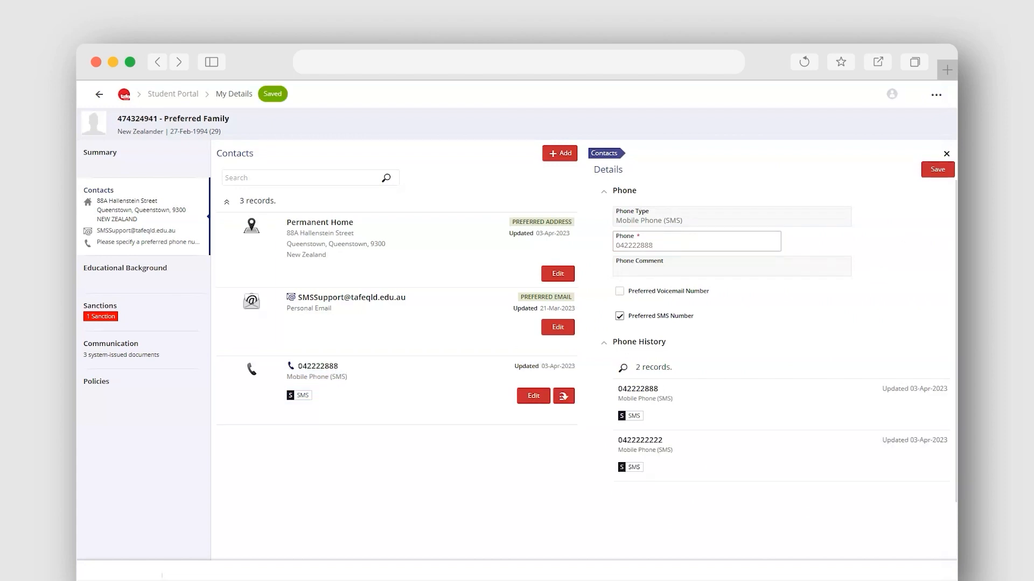
mouse_move(569, 169)
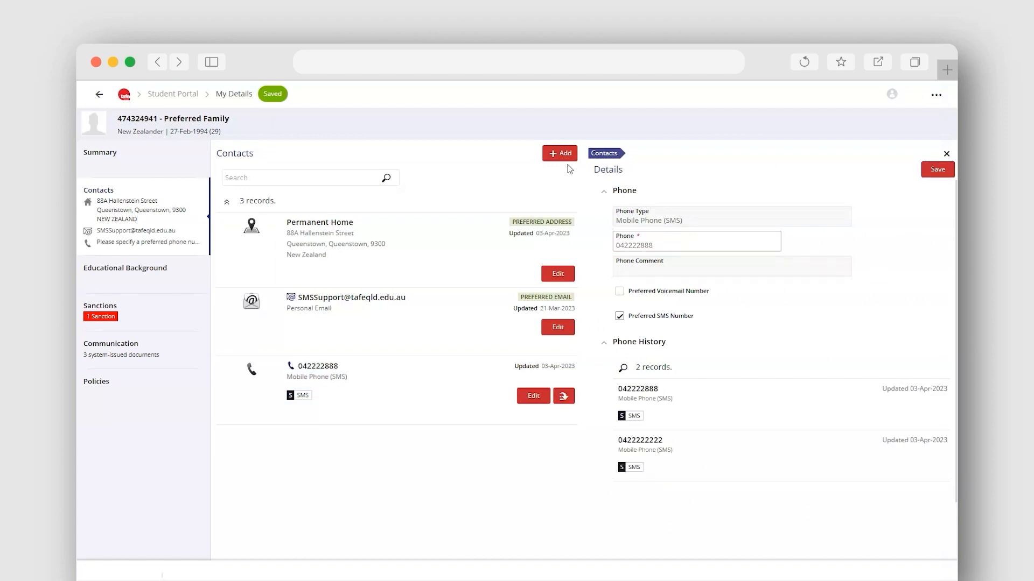
left_click(560, 153)
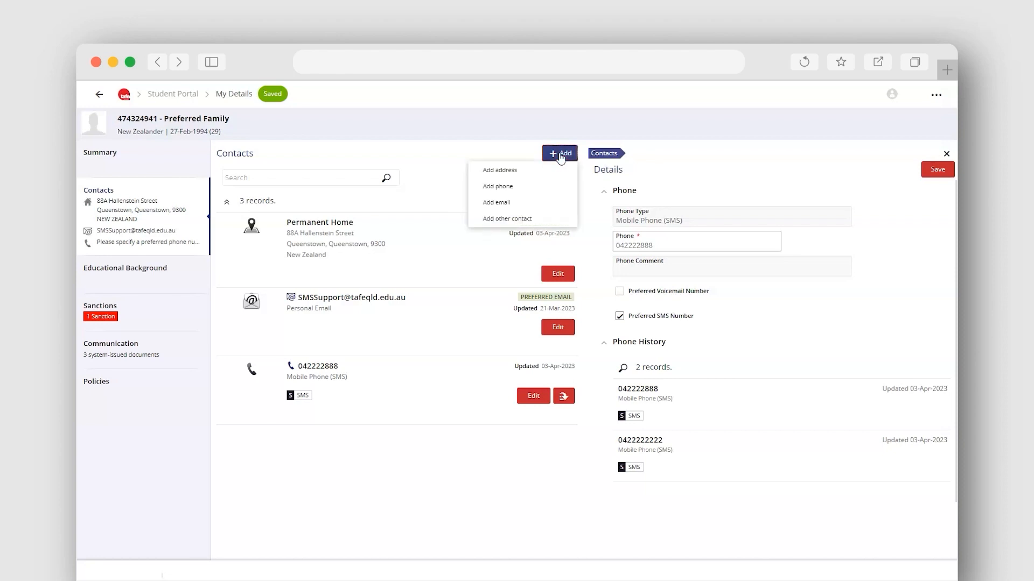
mouse_move(500, 170)
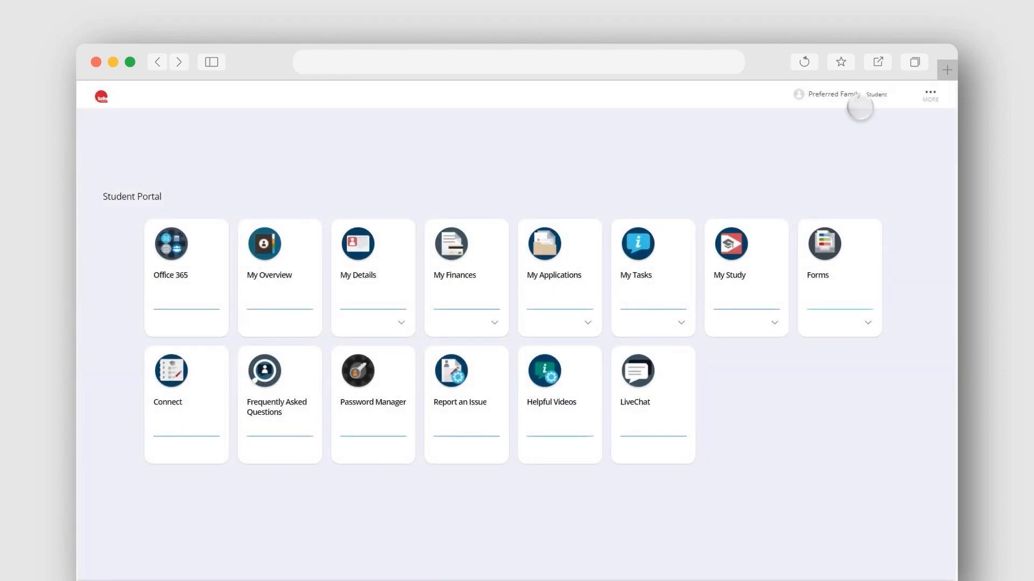
Bookmark the portal to the bookmark bar as 'TAFE Queensland – Student Portal'
left_click(840, 61)
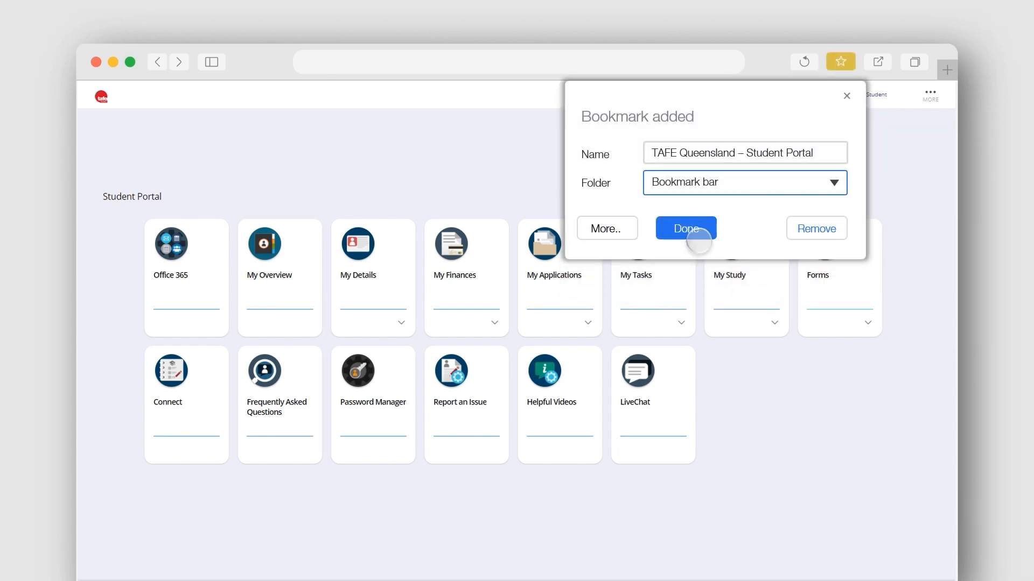
left_click(686, 228)
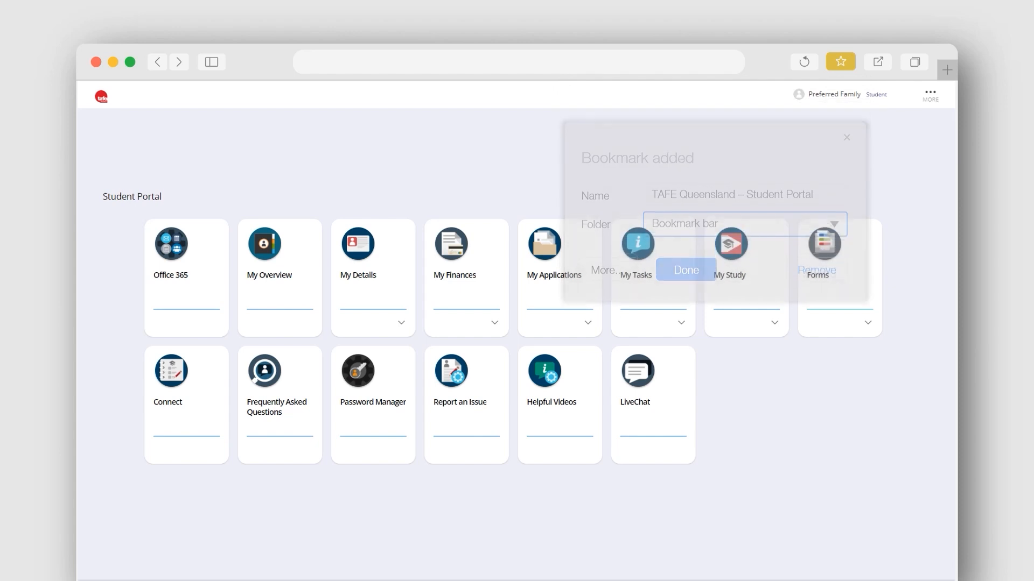
left_click(685, 269)
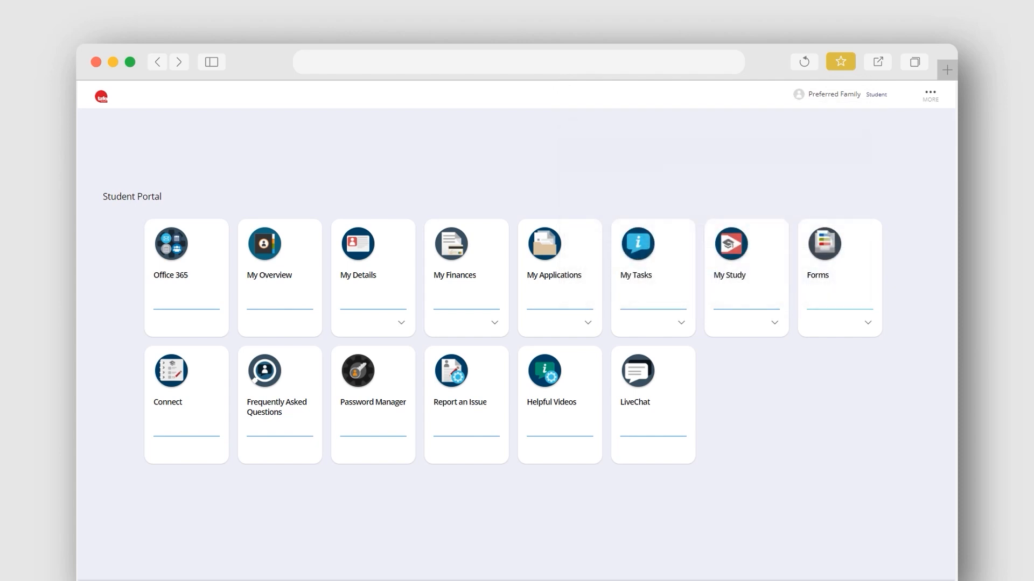